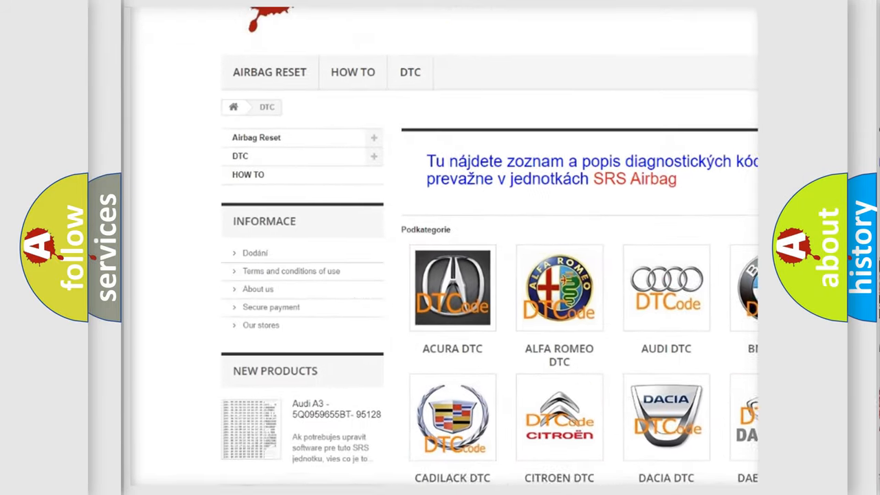
pyautogui.scroll(-3)
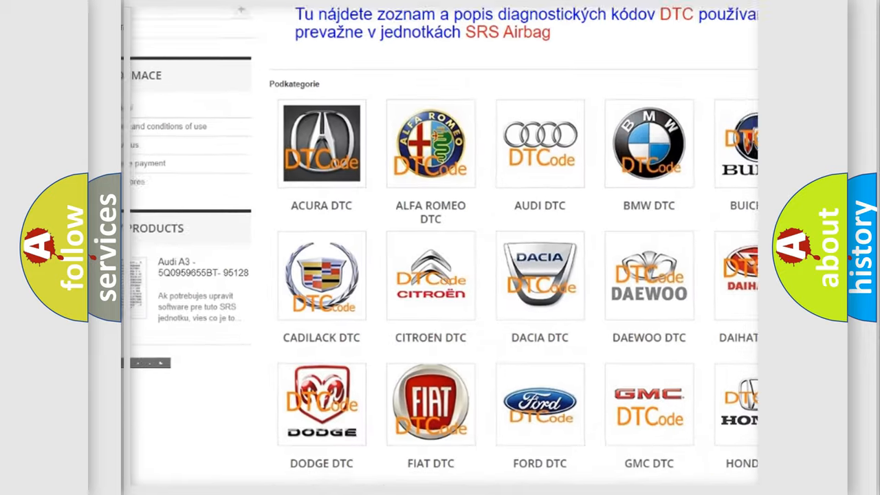
pyautogui.scroll(-3)
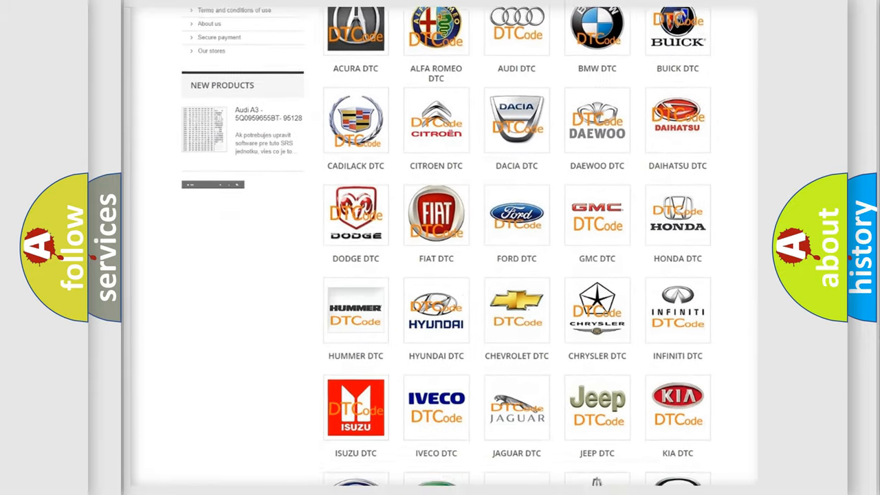
pyautogui.scroll(-3)
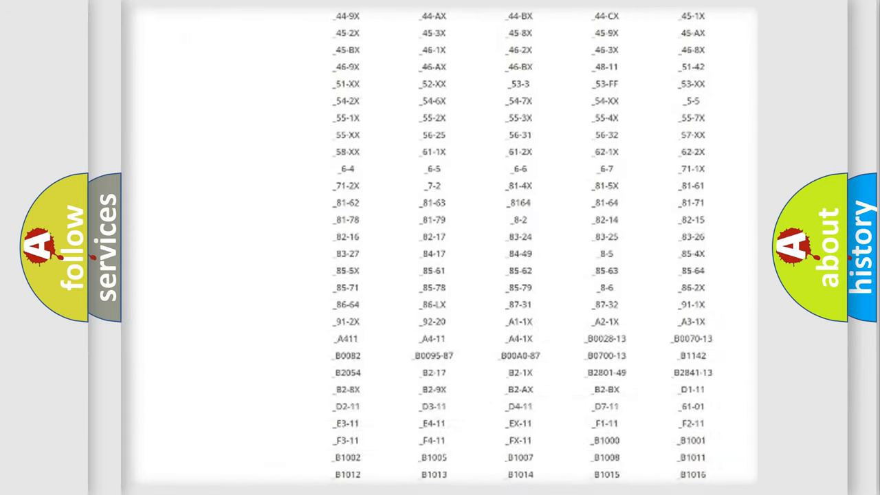
pyautogui.scroll(-3)
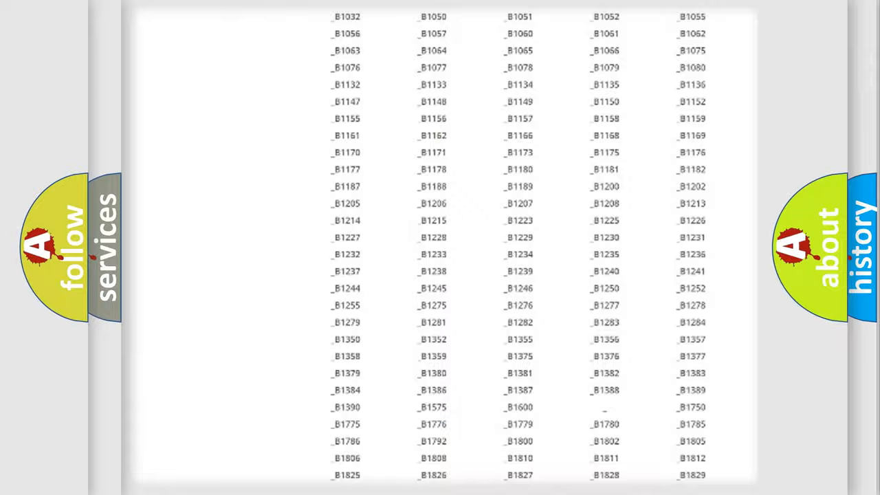